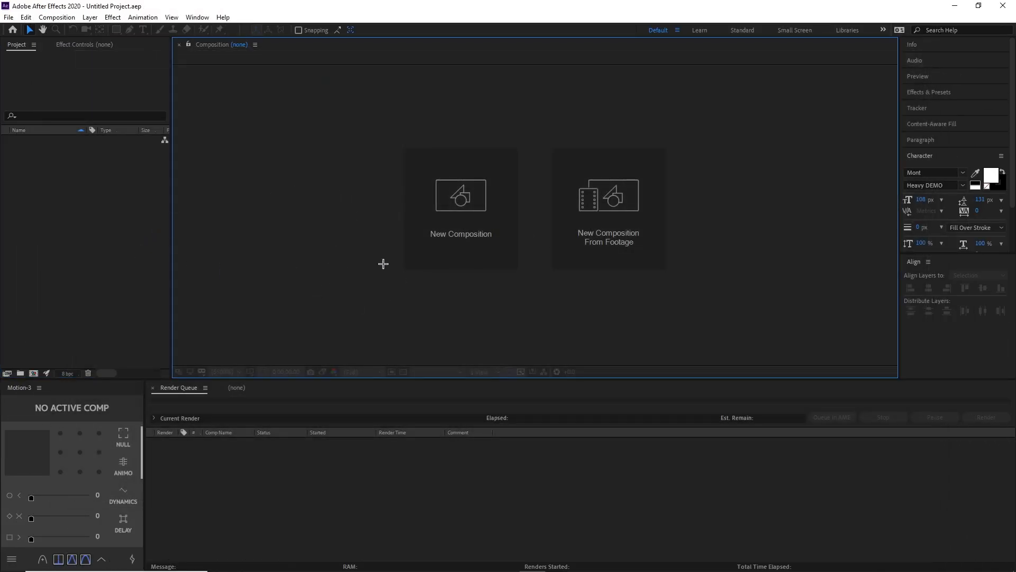
Create the AnimatedLines composition: 1920×1080, 60 fps, 10 s, white background
click(460, 195)
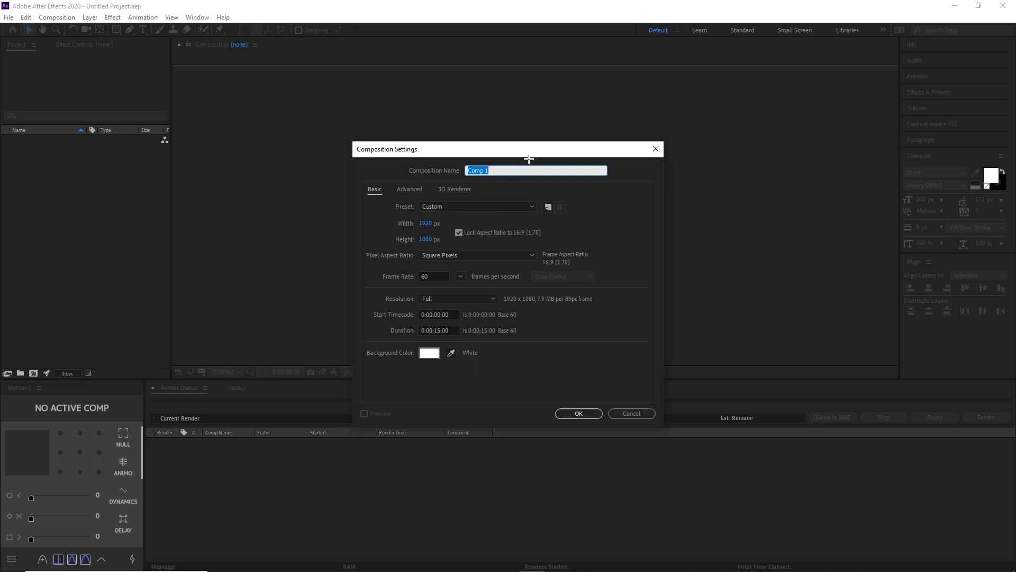
key(Delete)
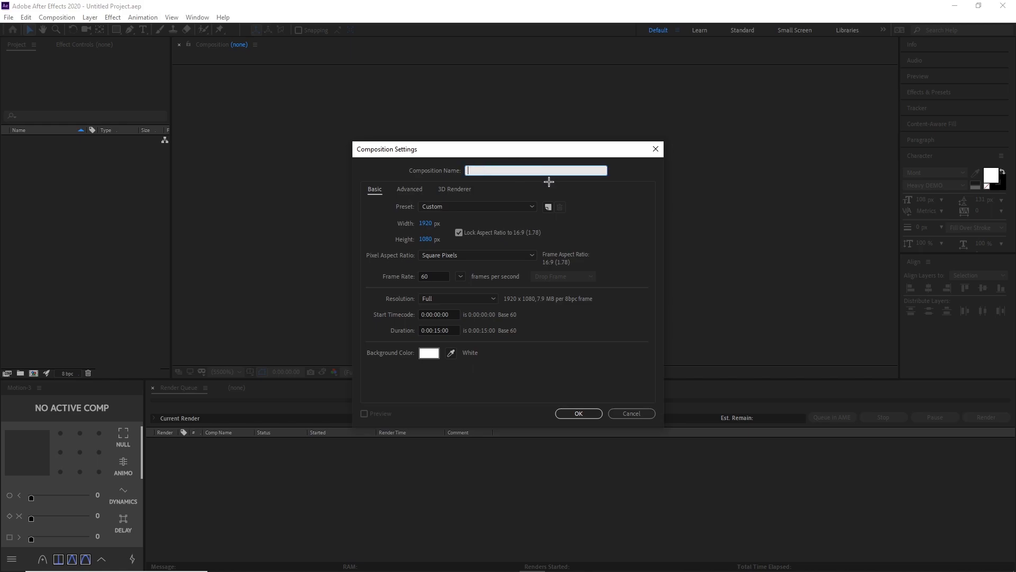
text(AnimatedLines)
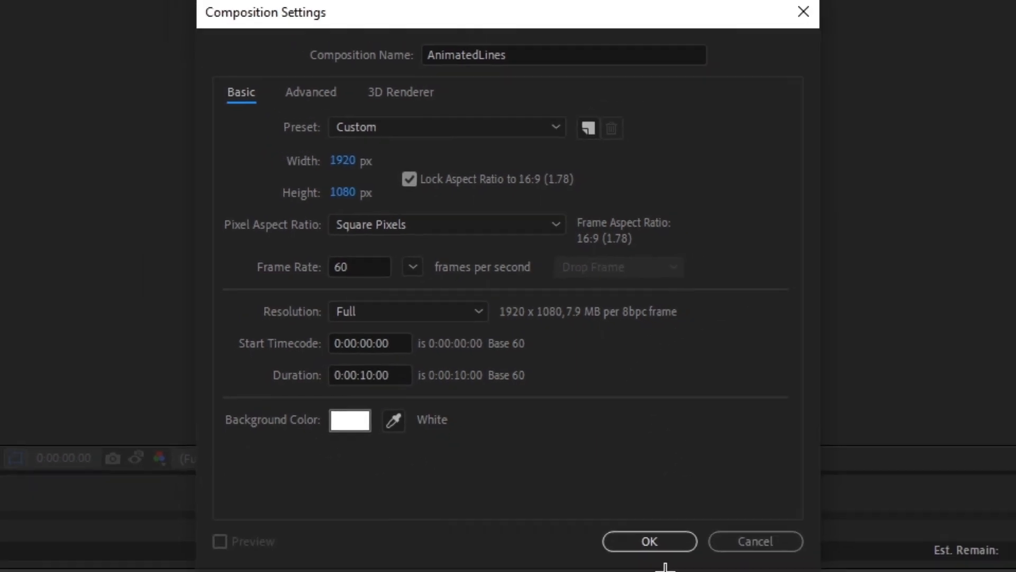
click(649, 541)
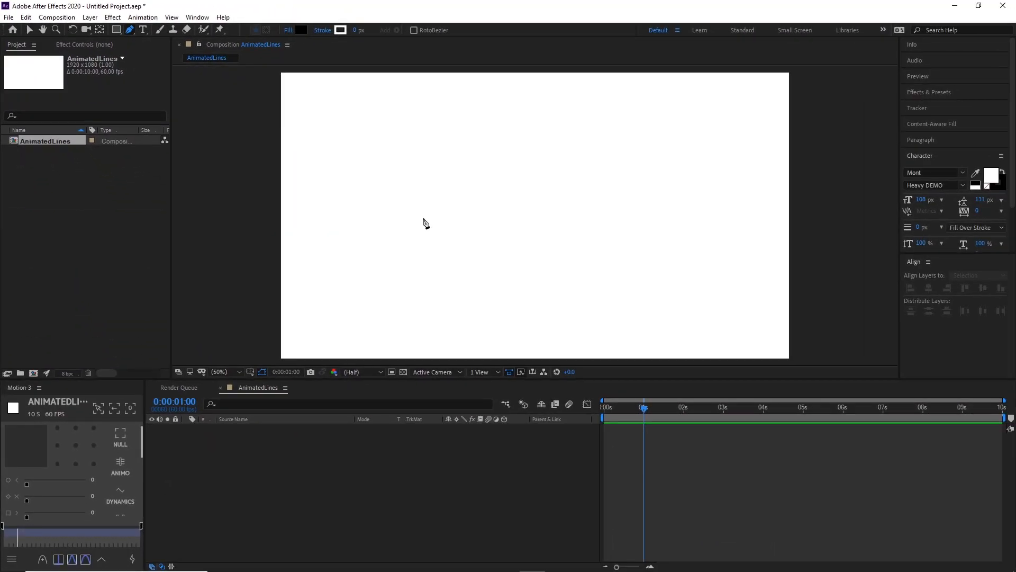
Draw a straight horizontal Pen line with a black 20 px stroke and no fill
click(421, 217)
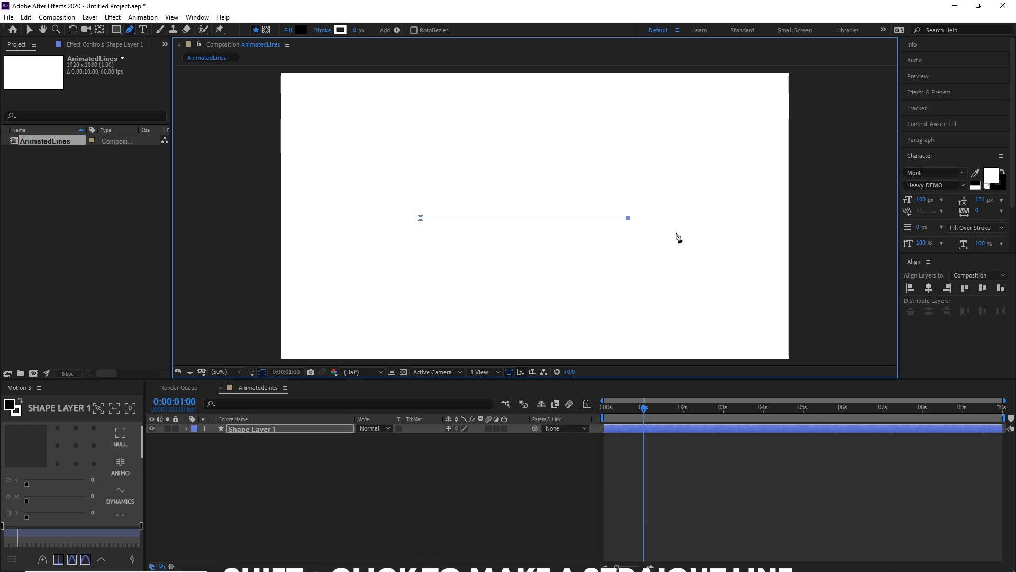
click(340, 30)
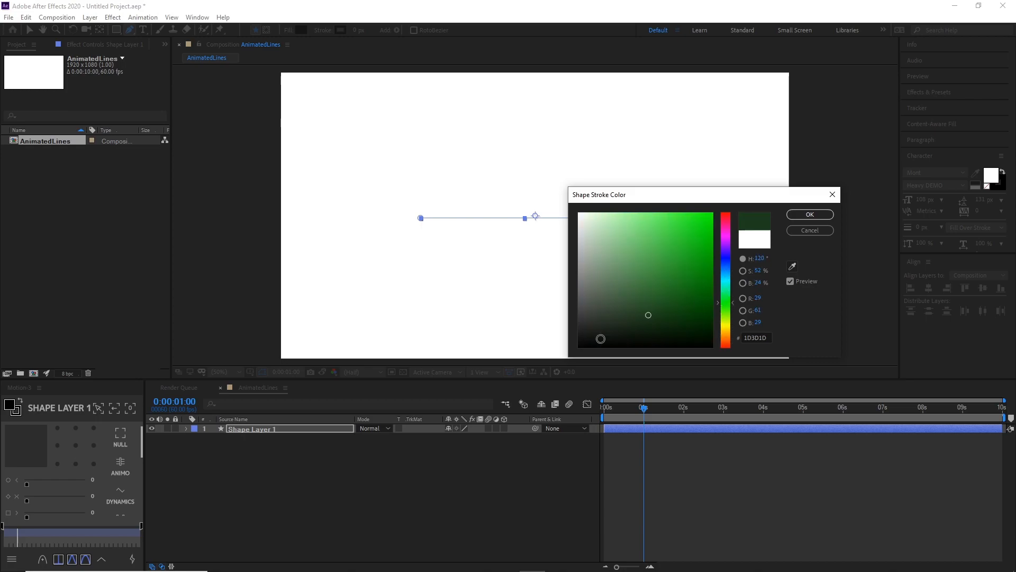
click(807, 215)
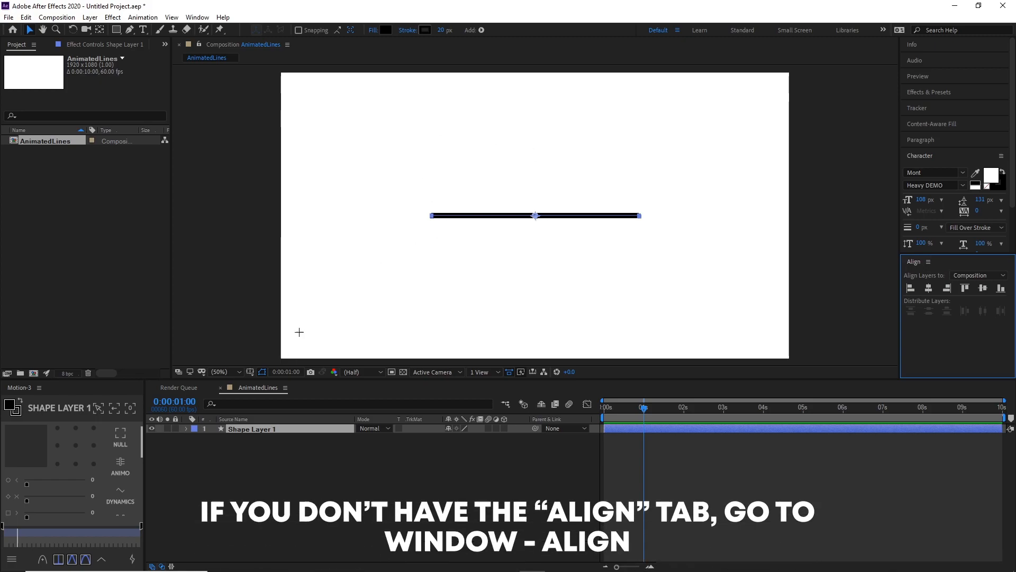
click(197, 17)
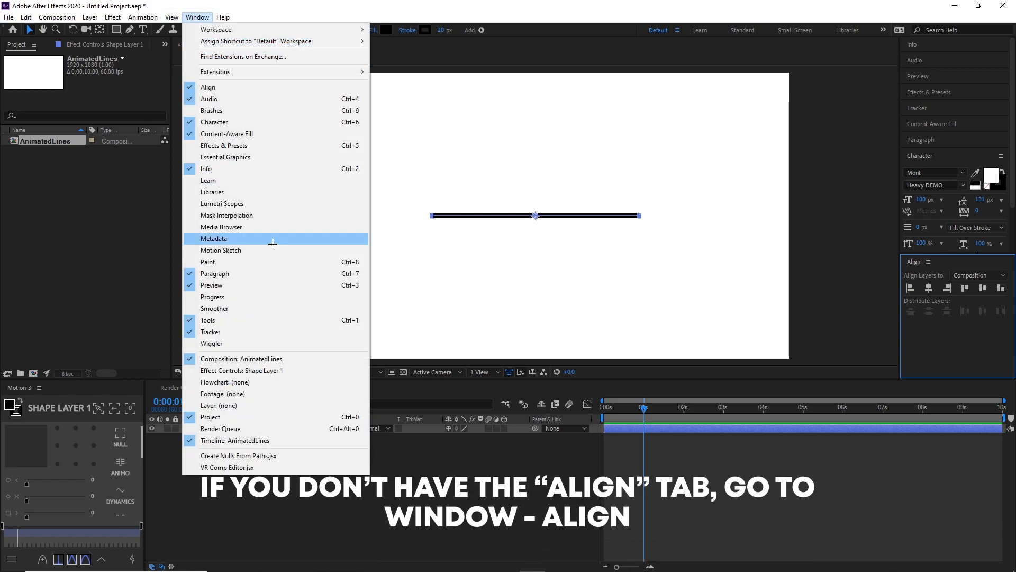
mouse_move(209, 87)
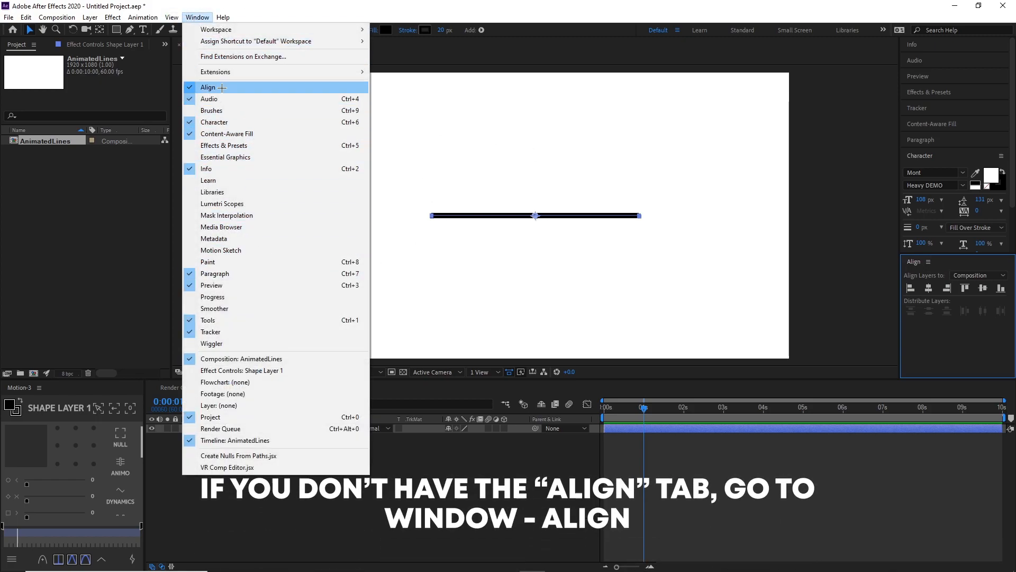
click(208, 87)
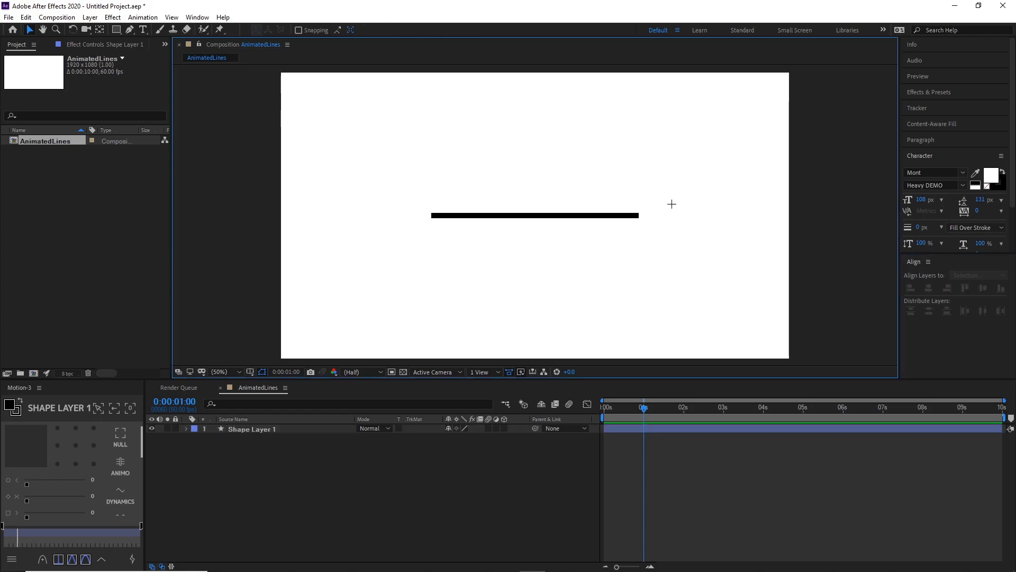
click(252, 429)
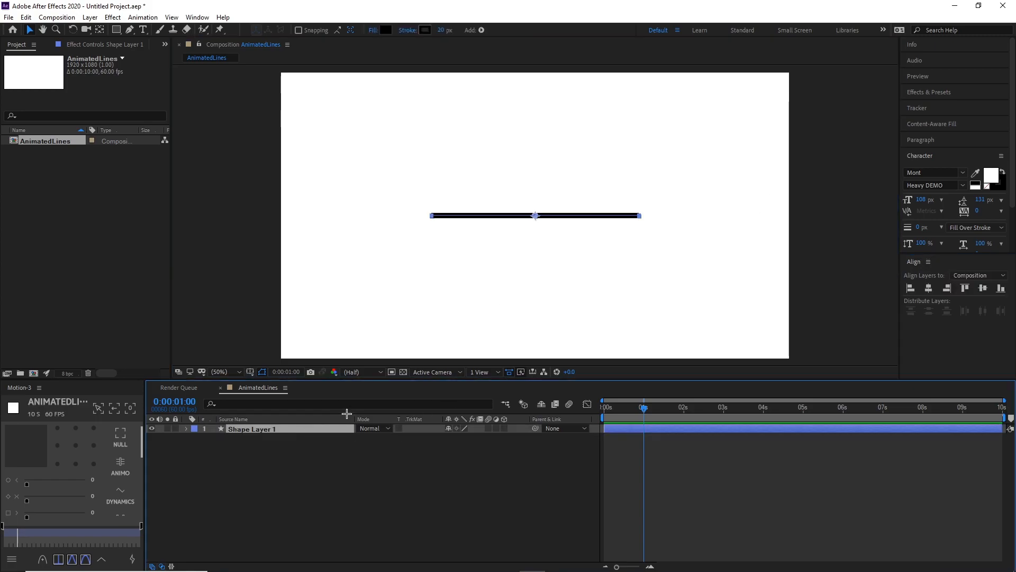
Rename the shape layer to Line and add Trim Paths 1 (Start 0%, End 100%)
text(Line)
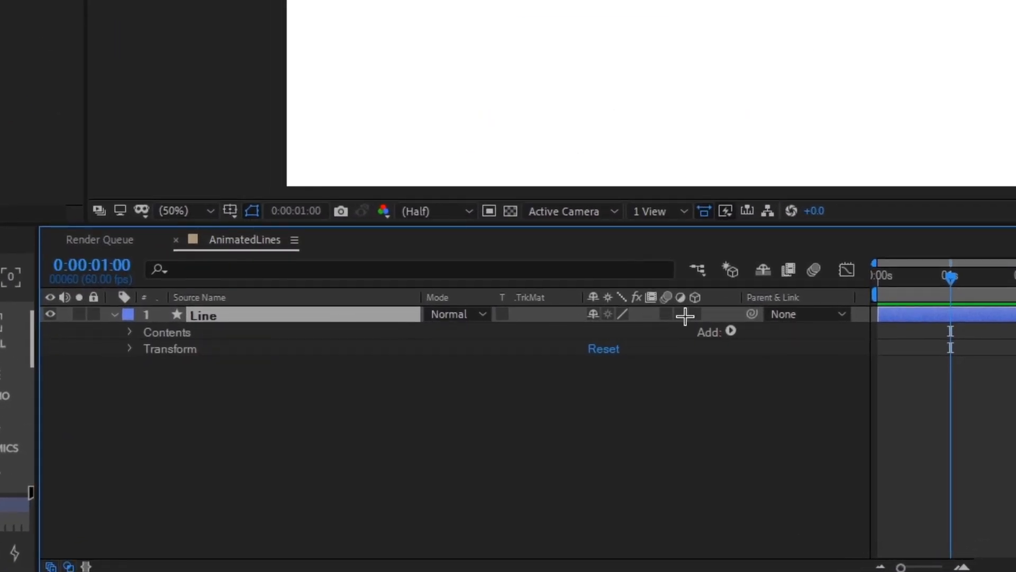
click(731, 331)
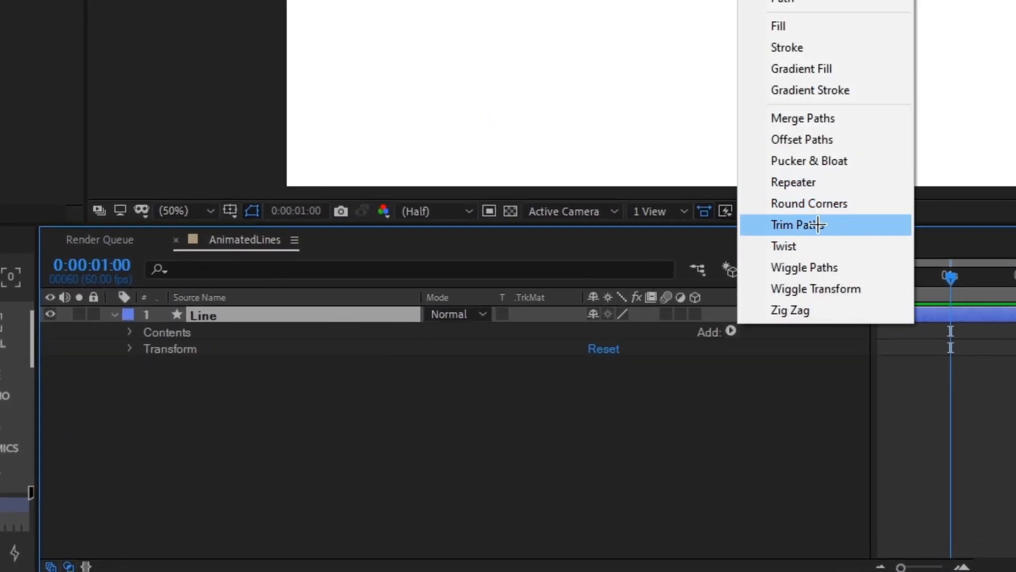
click(798, 225)
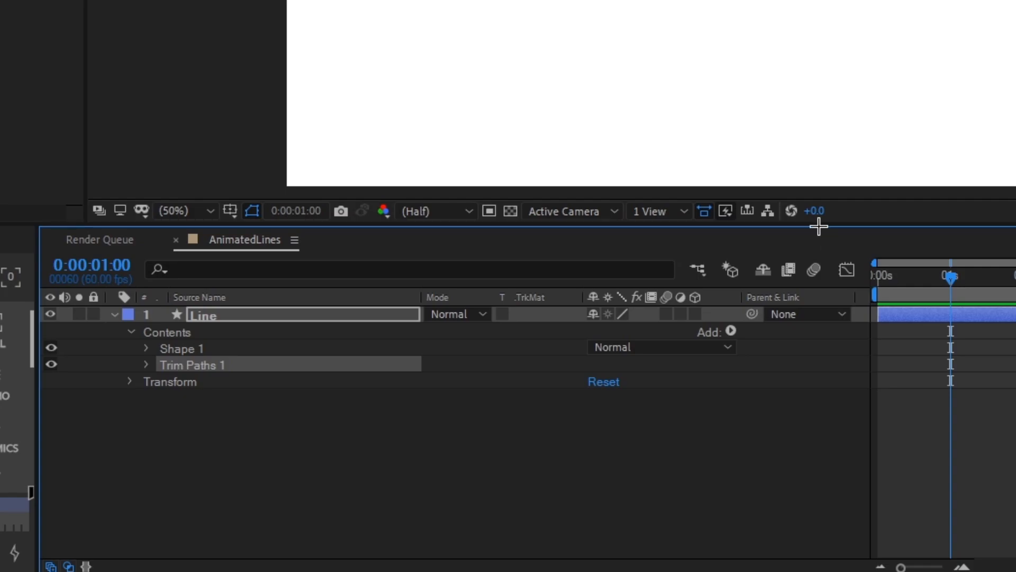
click(146, 364)
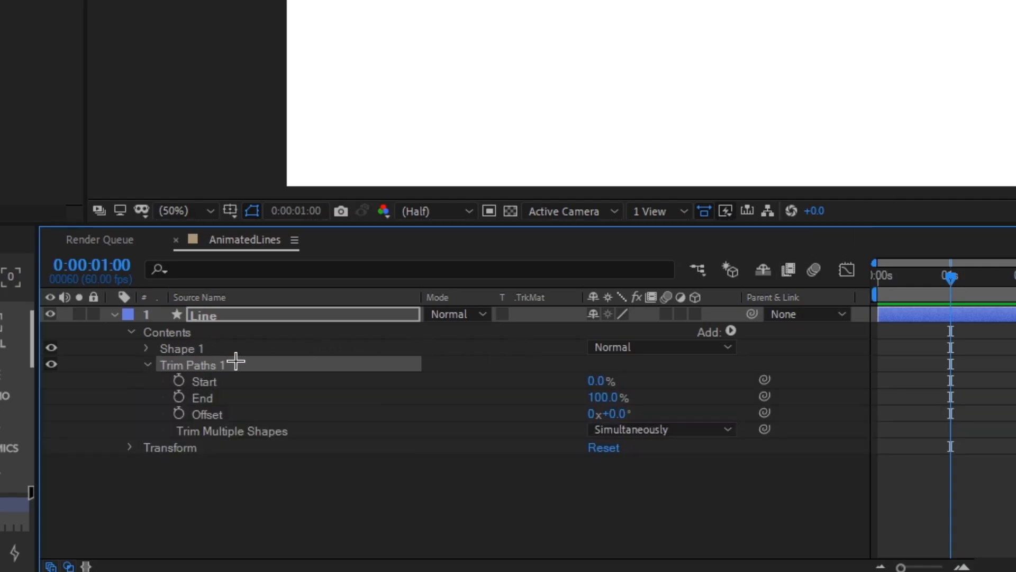
mouse_move(518, 373)
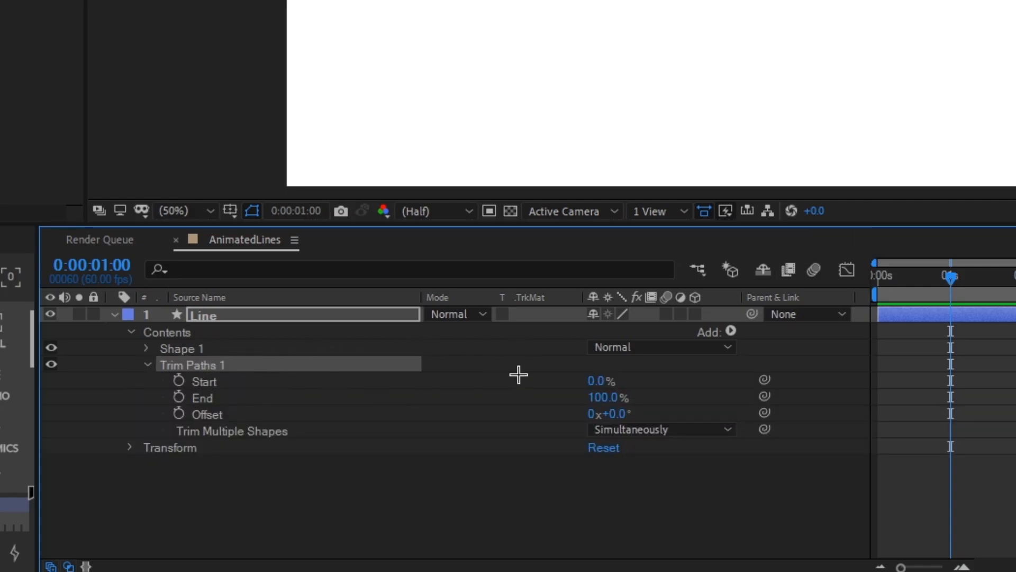
mouse_move(651, 385)
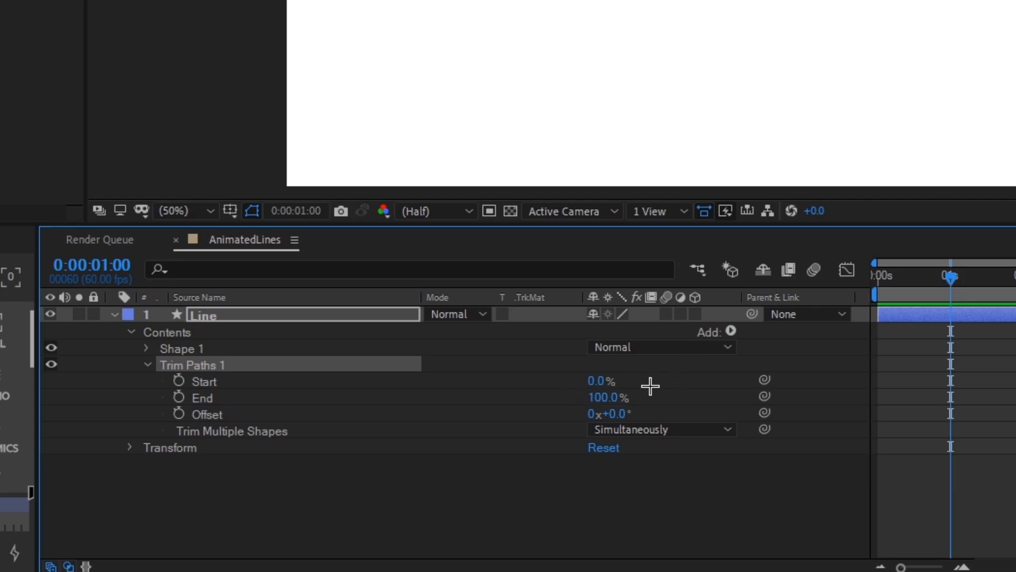
mouse_move(995, 478)
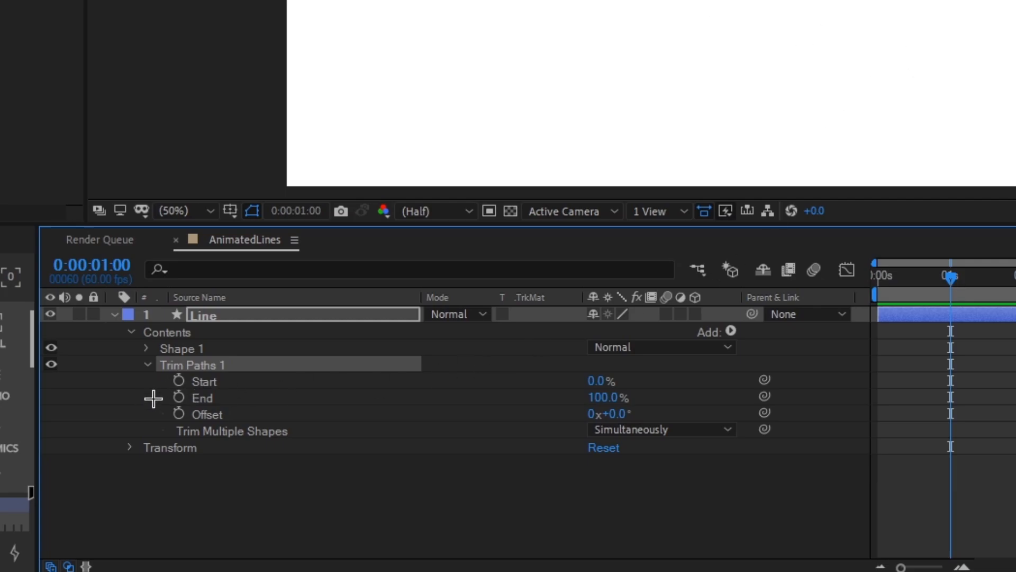
Keyframe Trim Paths End from 0% at 0 s to 100% about one second later
click(179, 397)
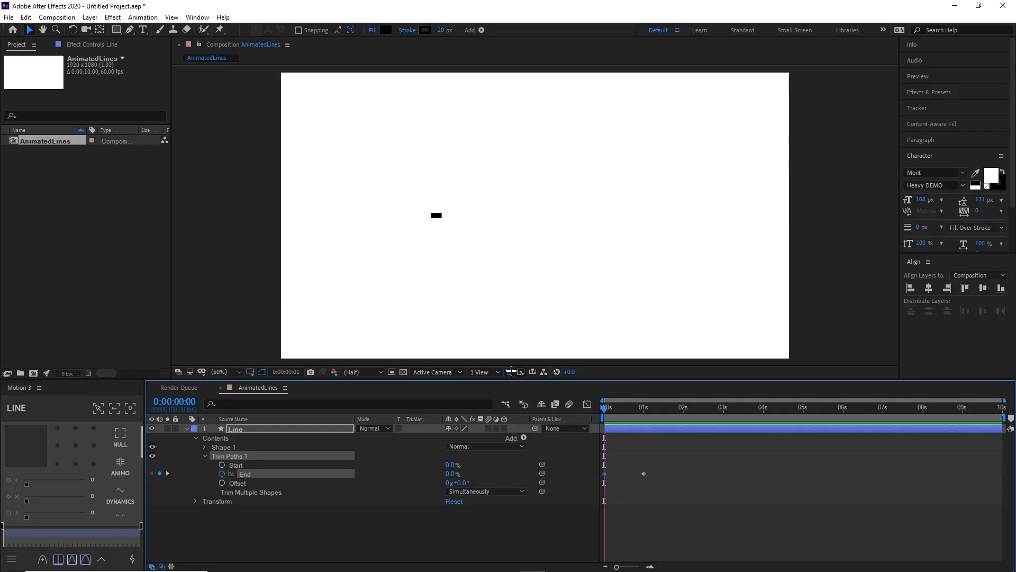
click(679, 407)
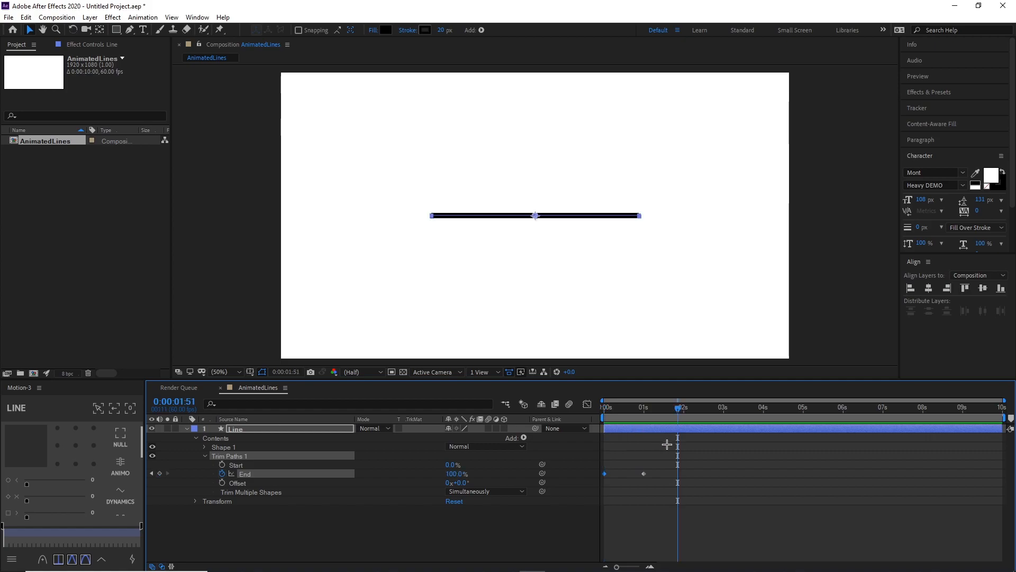
drag(677, 406, 607, 407)
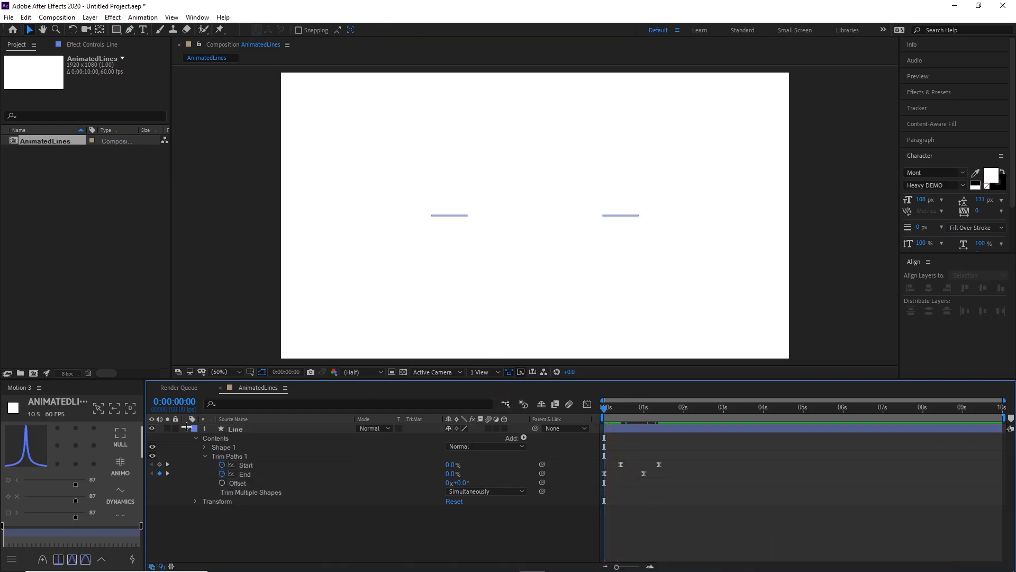
Move the playhead to about 0:16 where the line's erase should begin
click(195, 427)
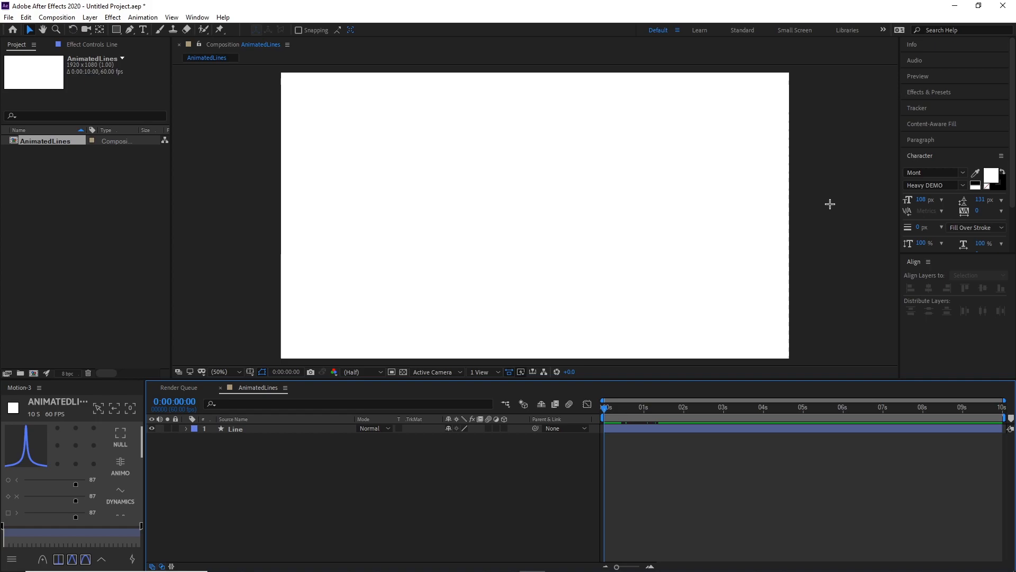
click(636, 406)
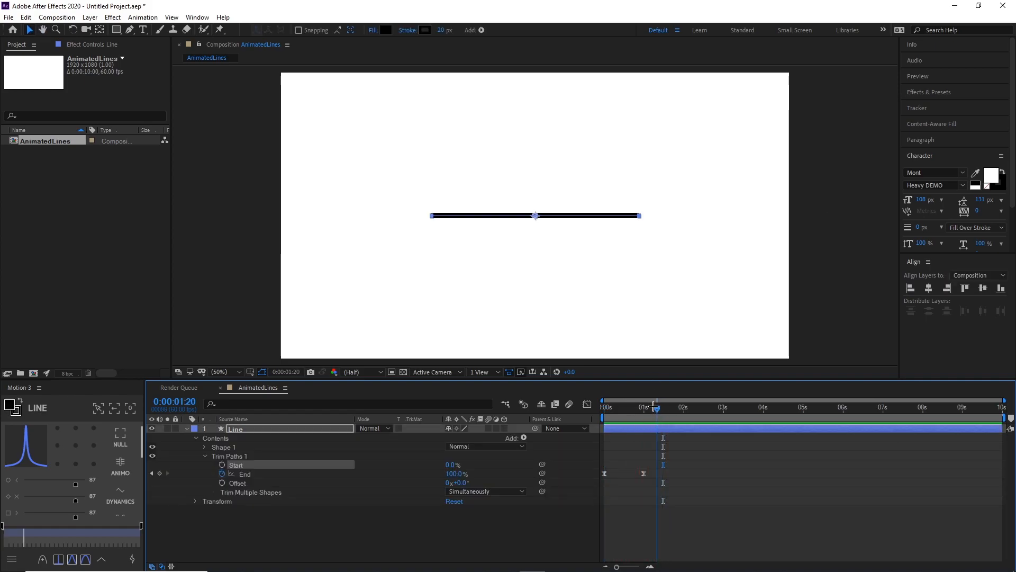
drag(653, 407, 607, 406)
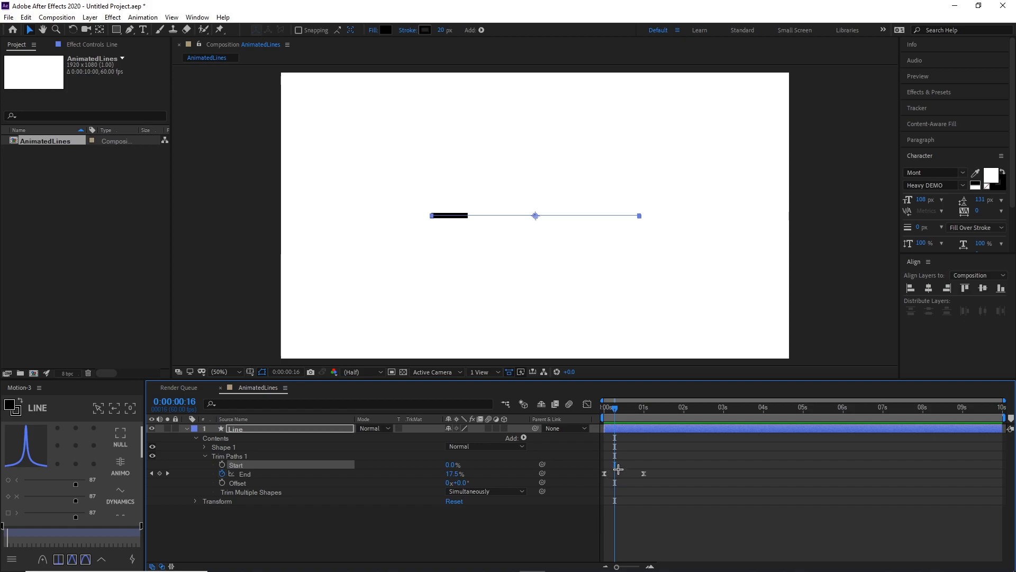
mouse_move(602, 475)
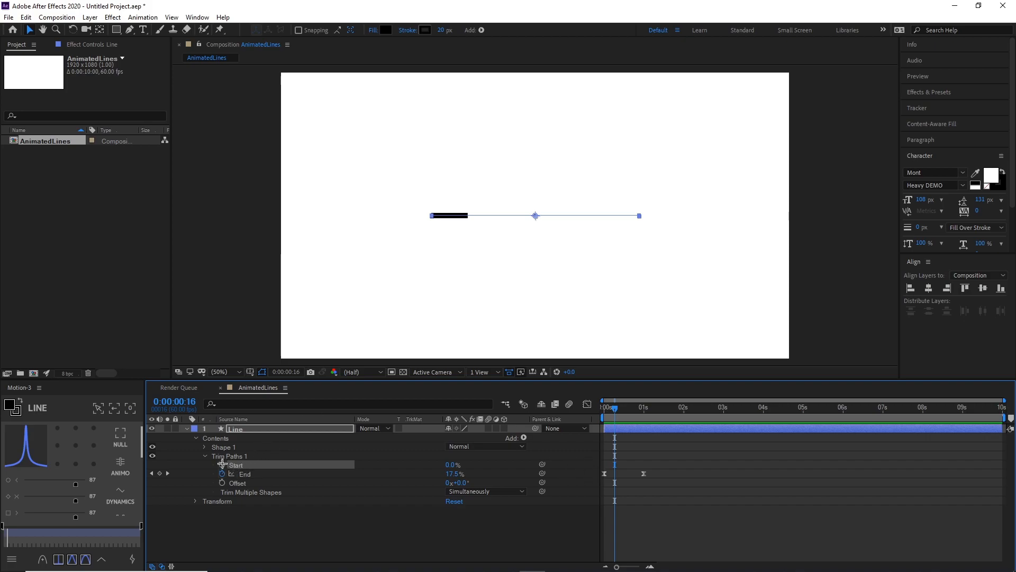
mouse_move(223, 464)
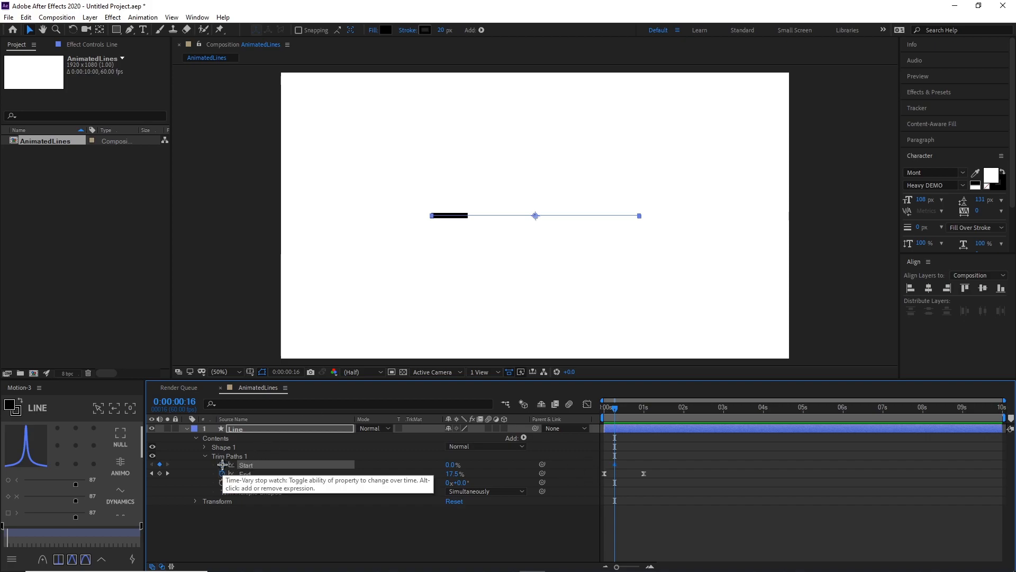
Keyframe Trim Paths Start up to 100% later in time and preview the draw-on/erase
drag(614, 406, 632, 407)
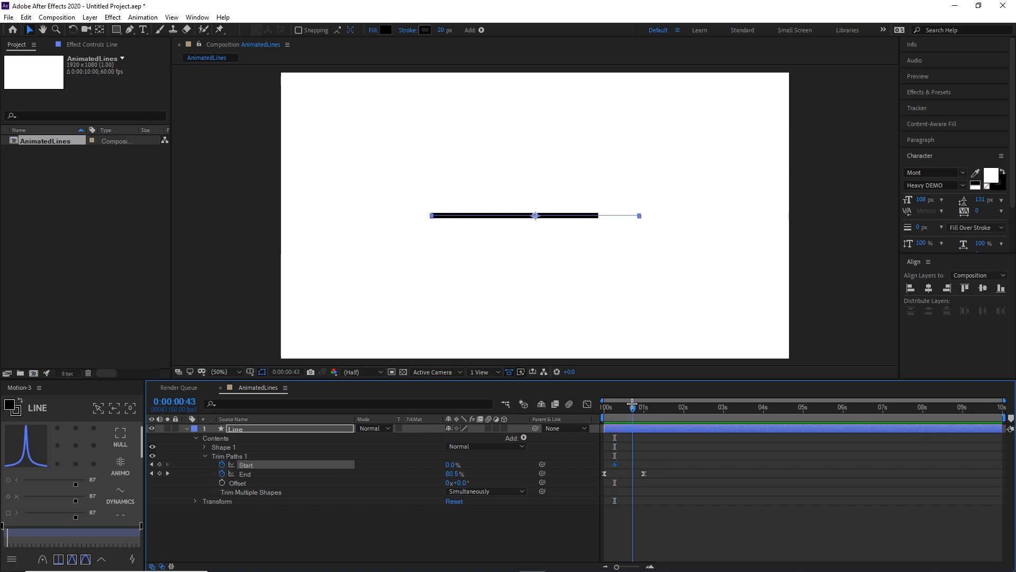
drag(632, 406, 650, 407)
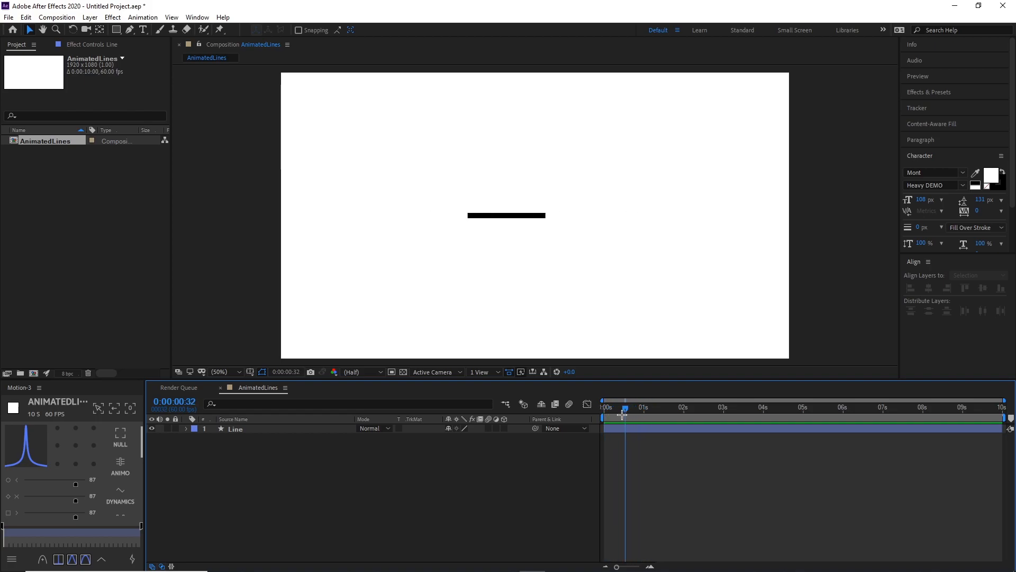
drag(623, 408, 629, 407)
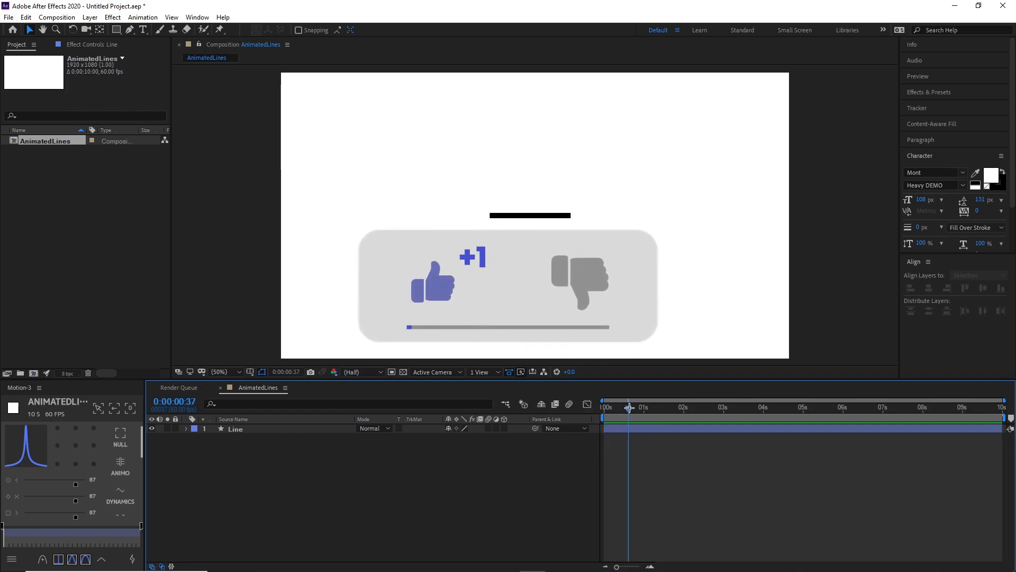